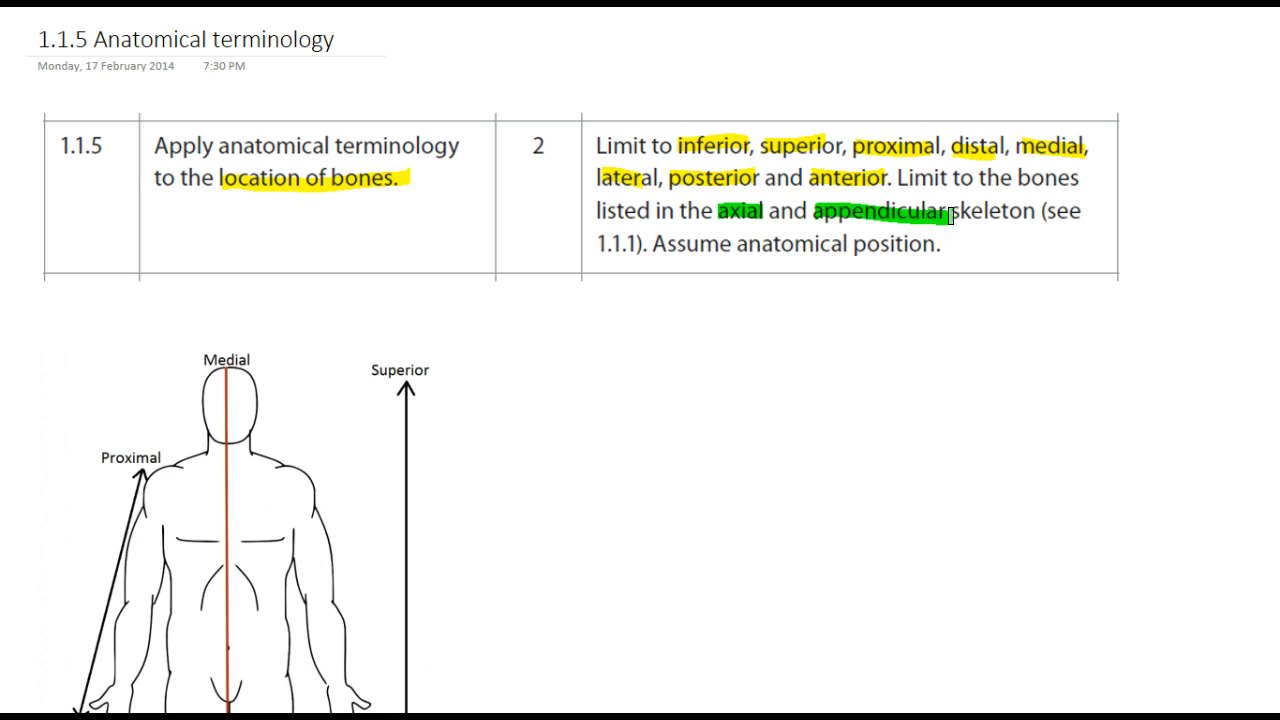
Scroll down to bring the anatomical body diagram into view for highlighting.
scroll(down, 3)
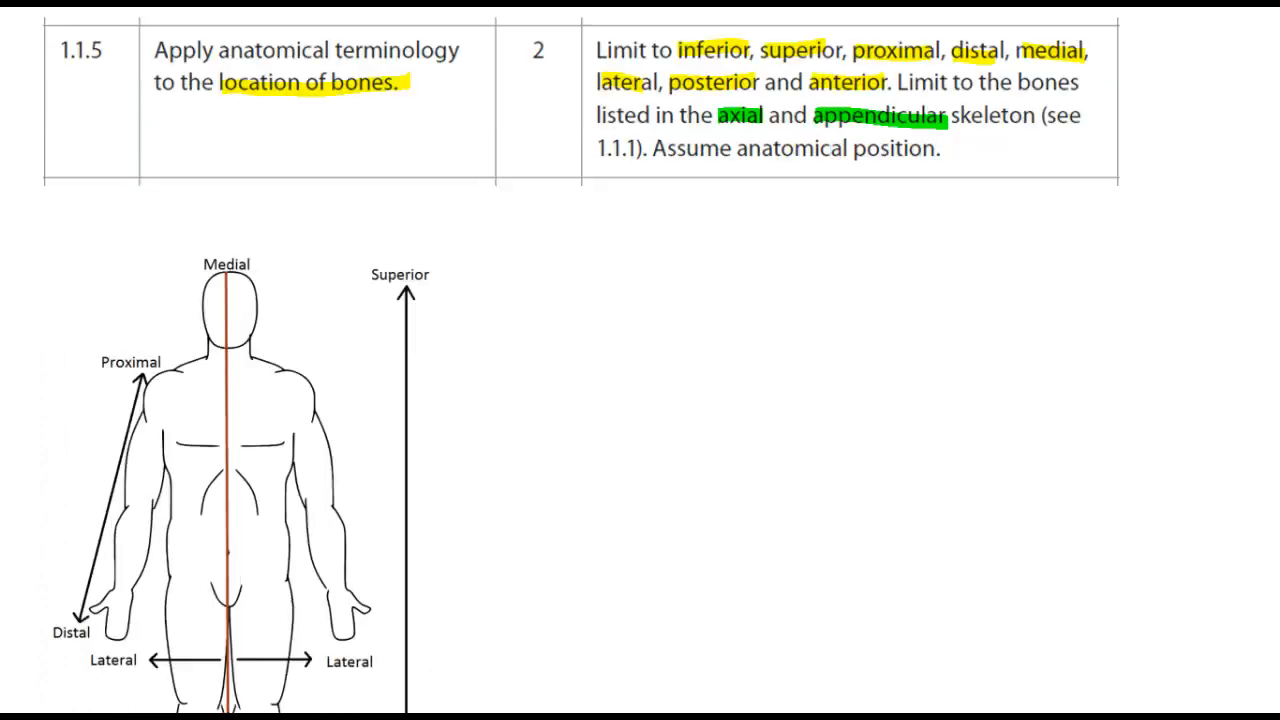
scroll(down, 3)
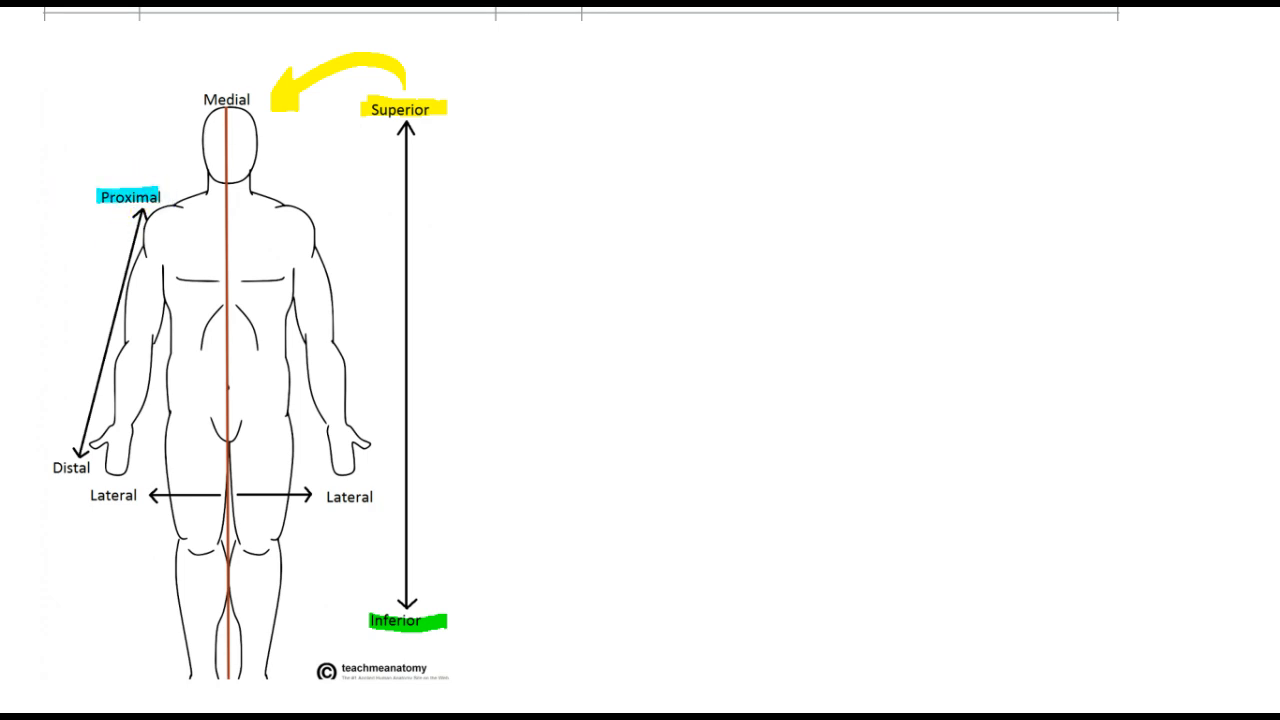
Select the green highlighter to mark Medial and the body's midline.
click(70, 468)
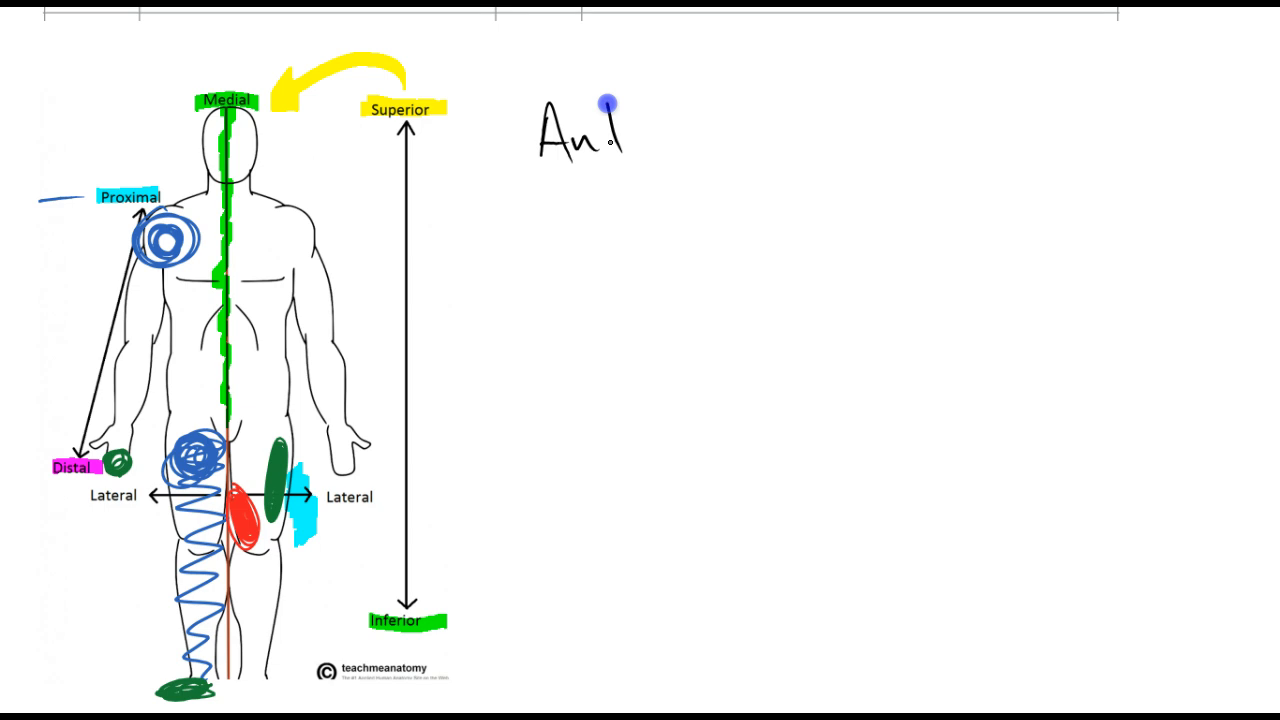
Right-click the diagram image beside the handwritten 'Anterior = front', 'Posterior = back' notes.
right_click(230, 160)
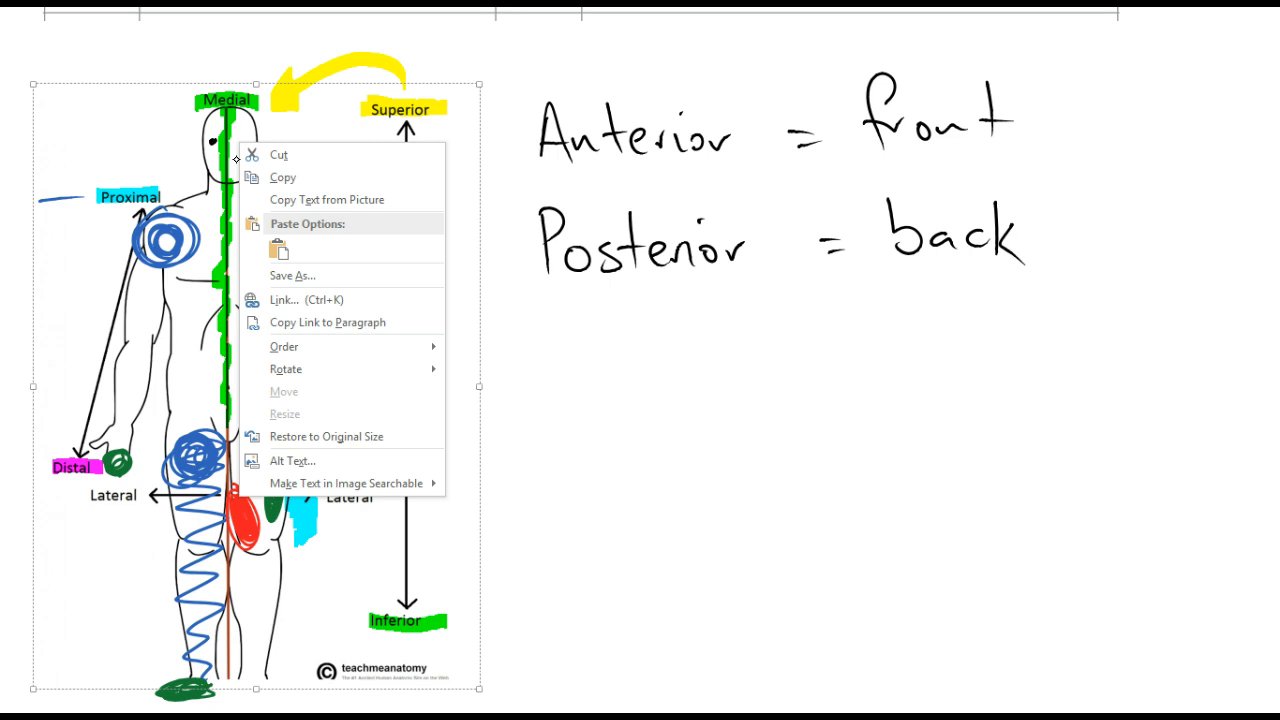